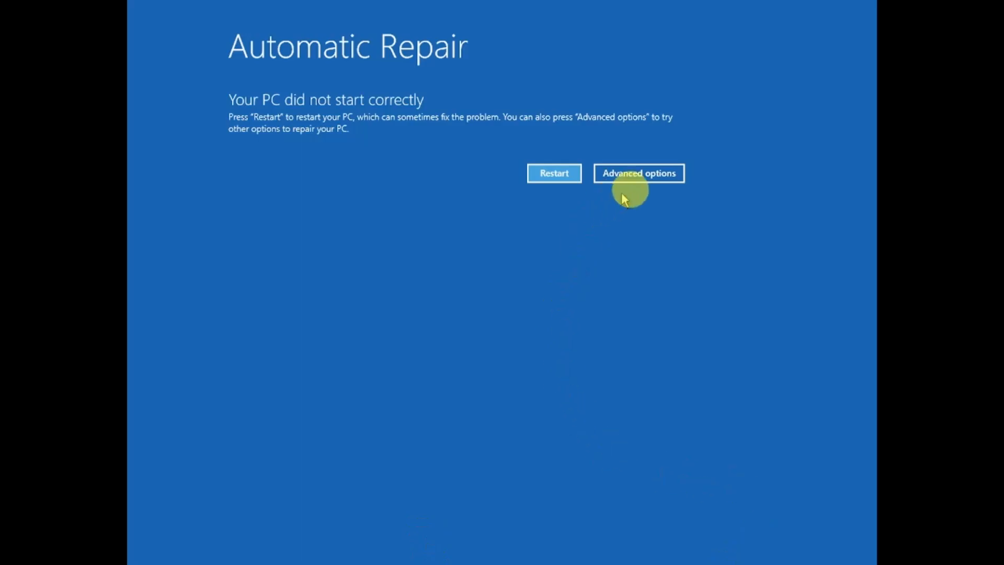
# Navigate from Automatic Repair through Troubleshoot to the Advanced options recovery menu.
pyautogui.click(638, 174)
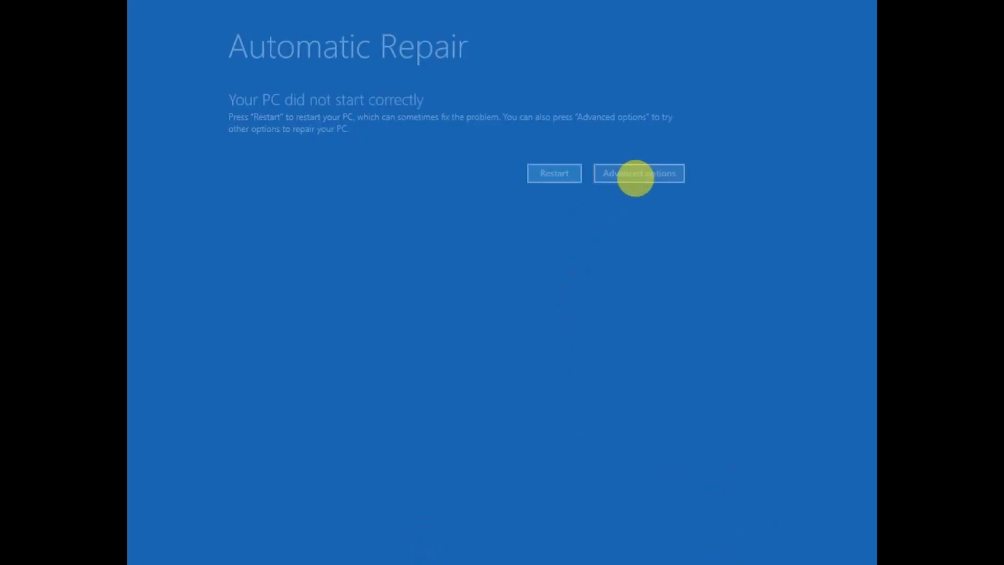
pyautogui.click(638, 174)
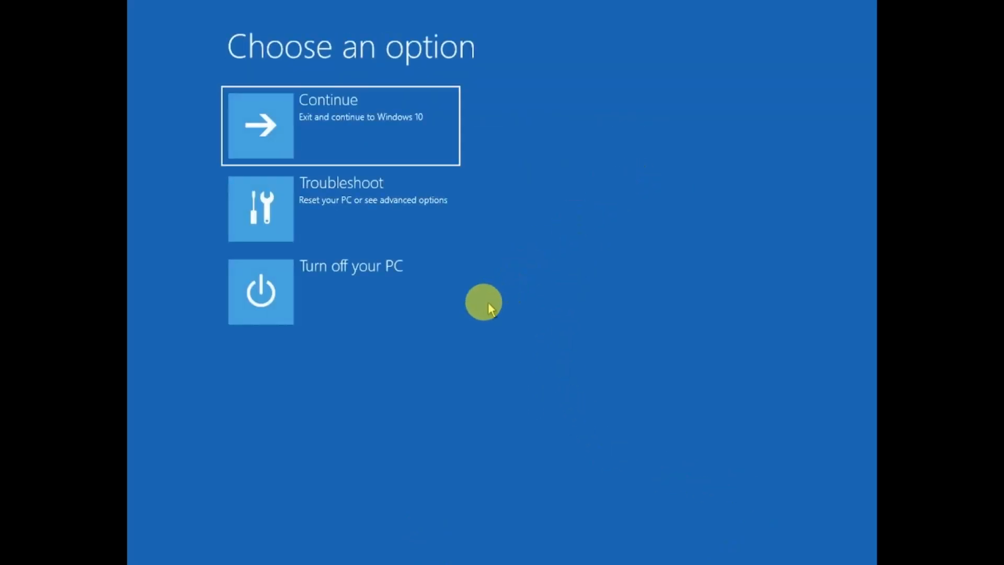
pyautogui.click(341, 207)
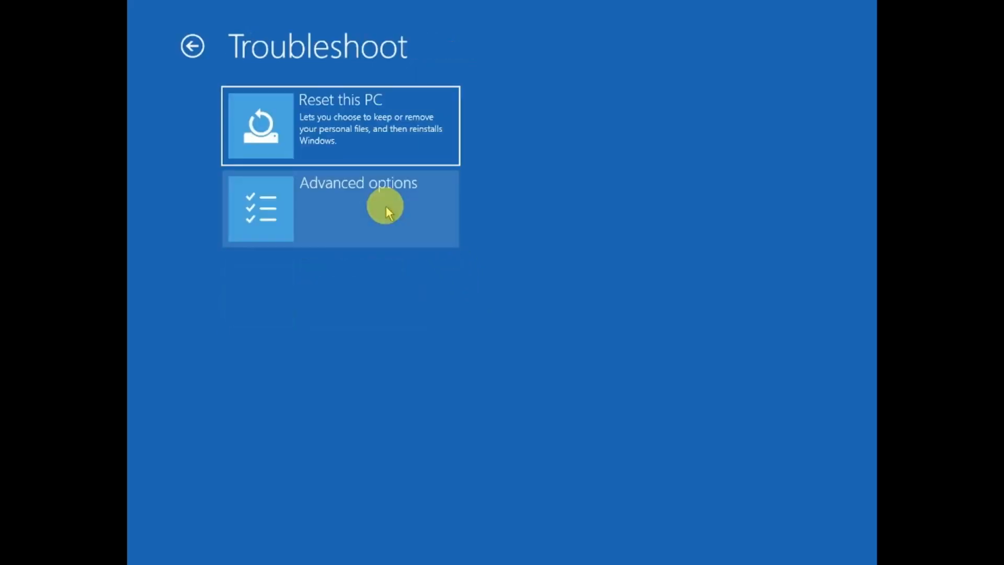
pyautogui.click(384, 206)
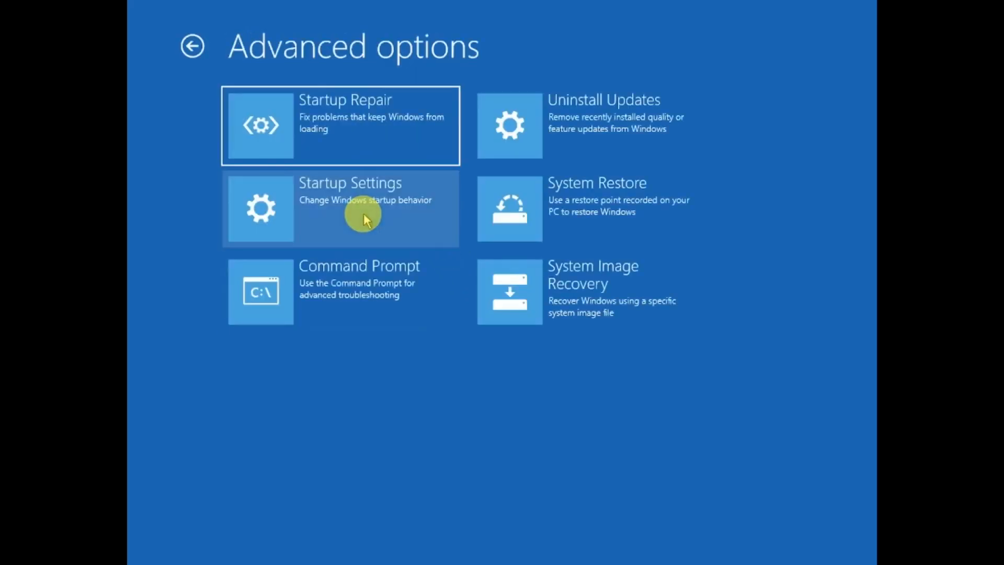
pyautogui.moveTo(387, 301)
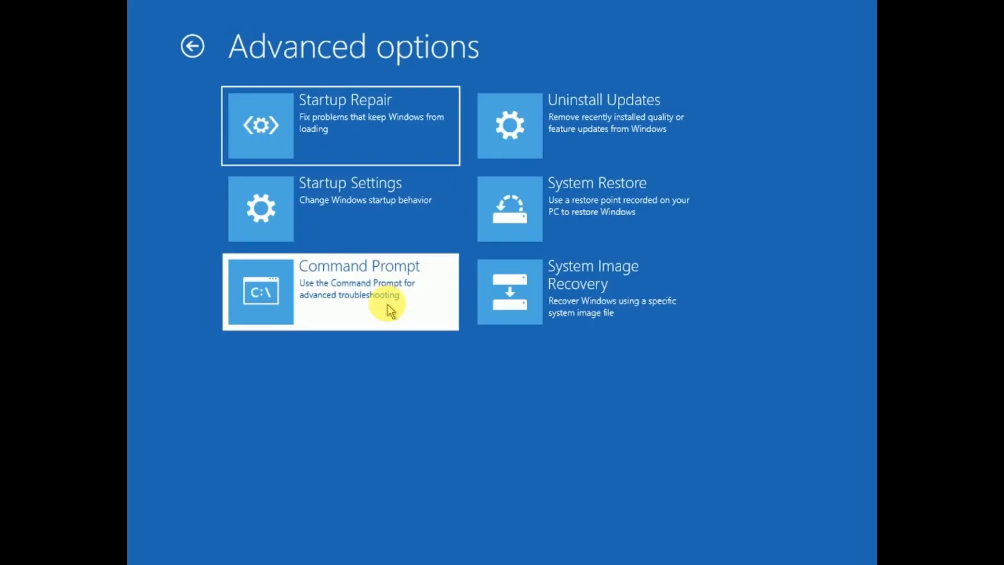
# Launch an administrator Command Prompt at X:\windows\system32 from Advanced options.
pyautogui.click(360, 293)
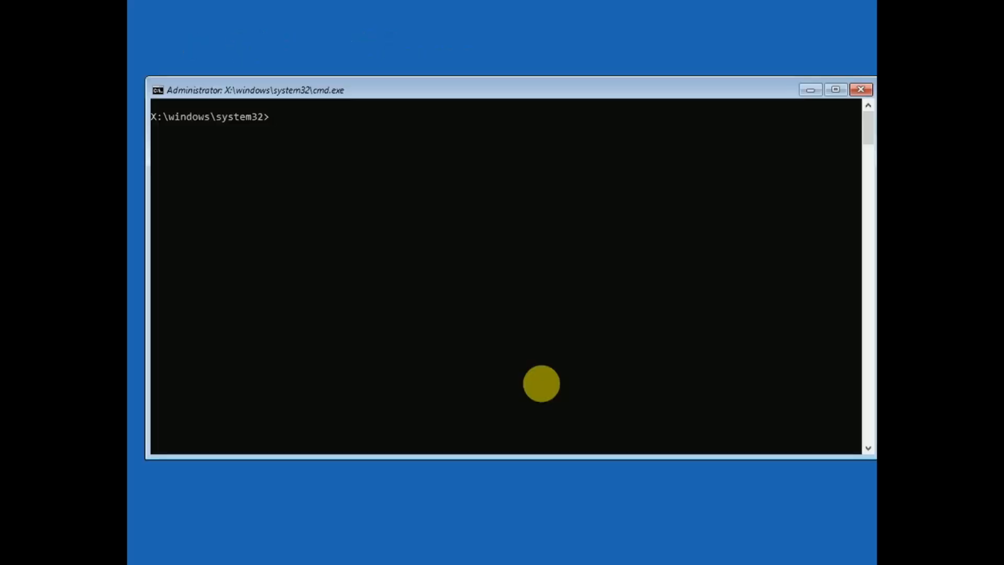
# Run del C:\Windows\System32\drivers\CrowdStrike\C-00000291*.sys; system reports the path cannot be found.
pyautogui.write('del')
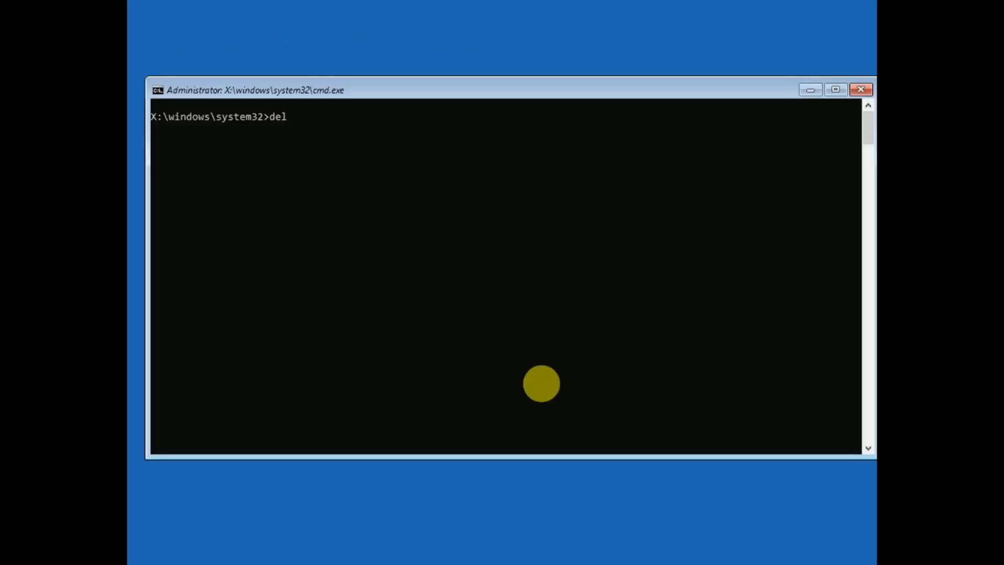
pyautogui.write('C:\\')
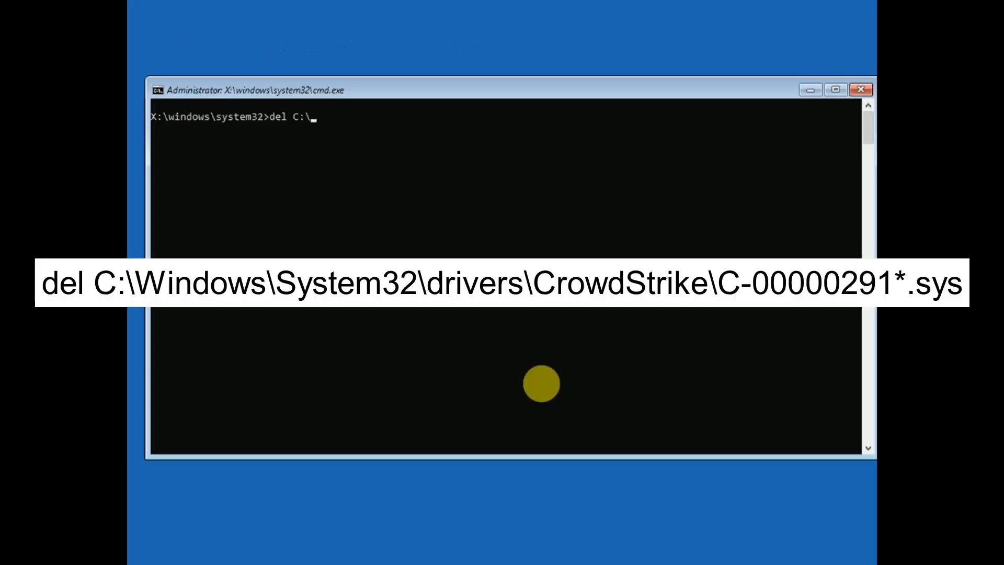
pyautogui.write('windows\\')
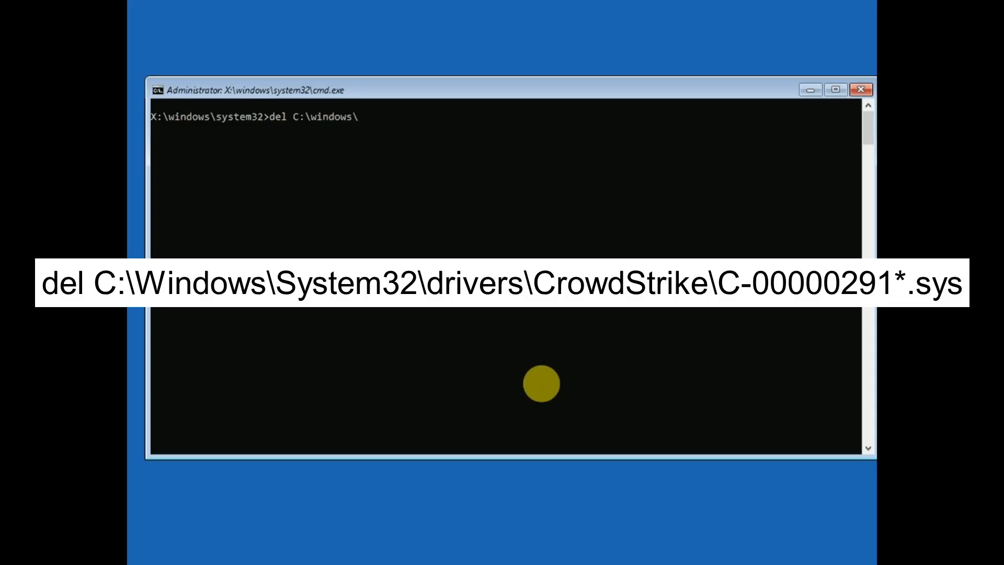
pyautogui.write('s')
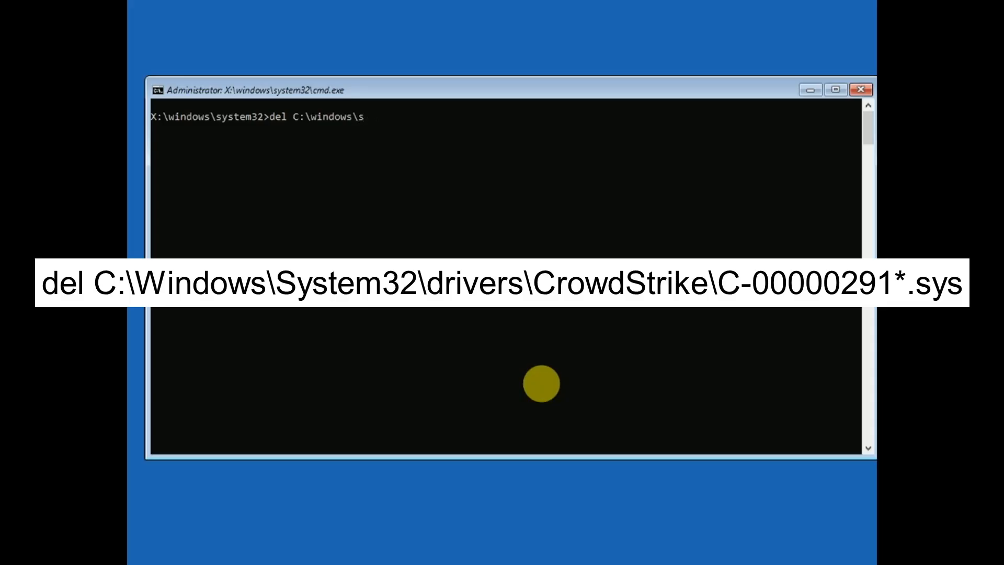
pyautogui.write('ystem32\\')
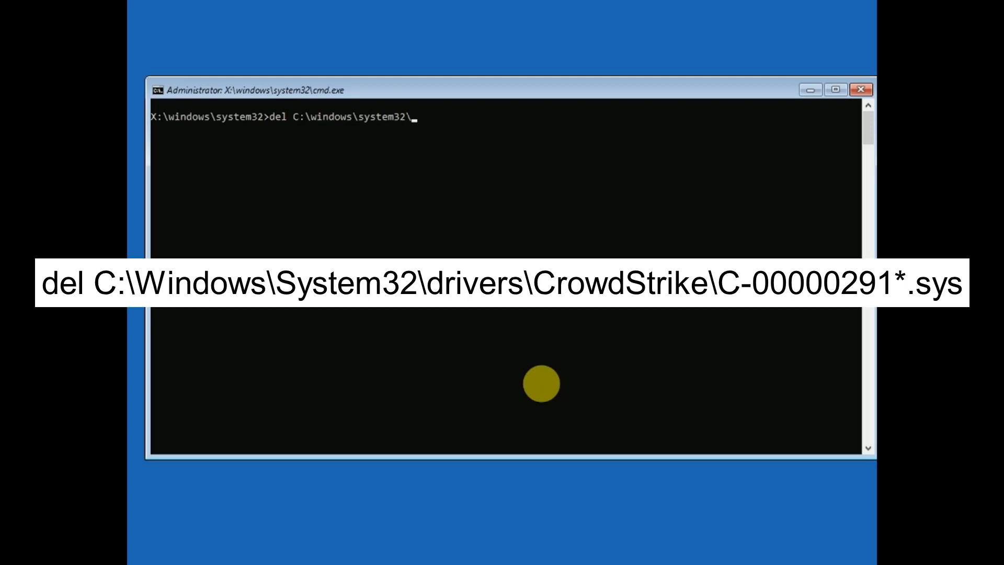
pyautogui.write('d')
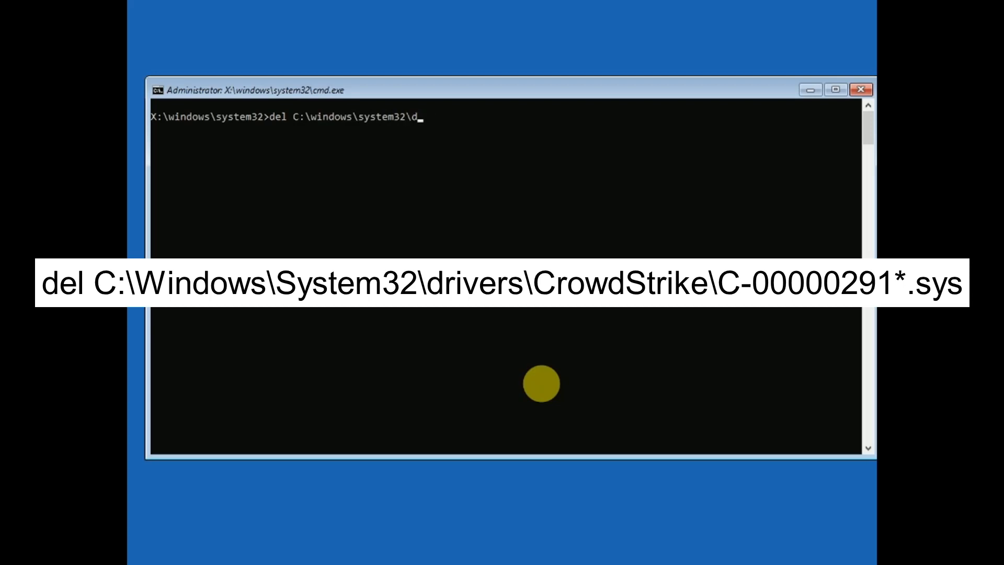
pyautogui.write('rivers\\')
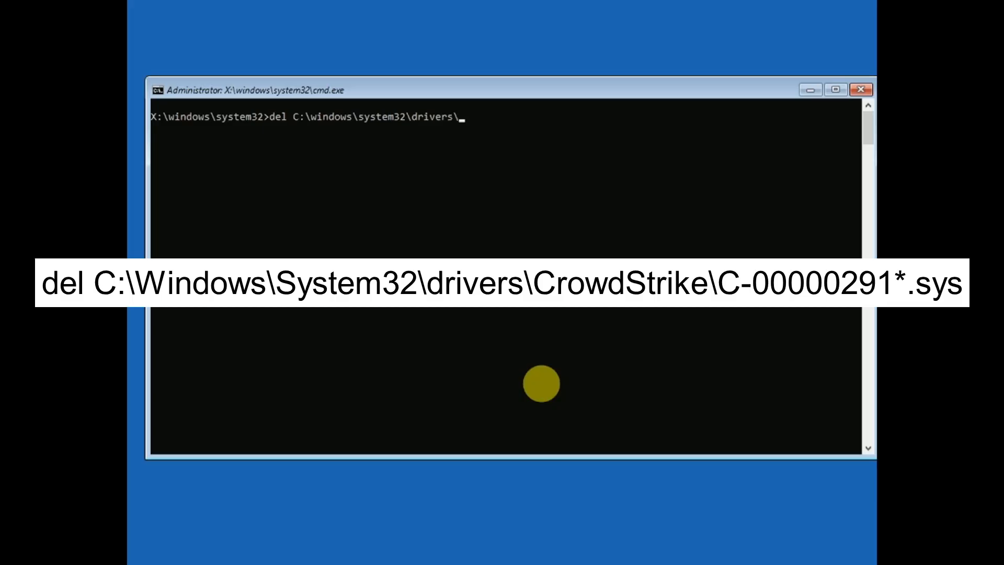
pyautogui.write('crowd')
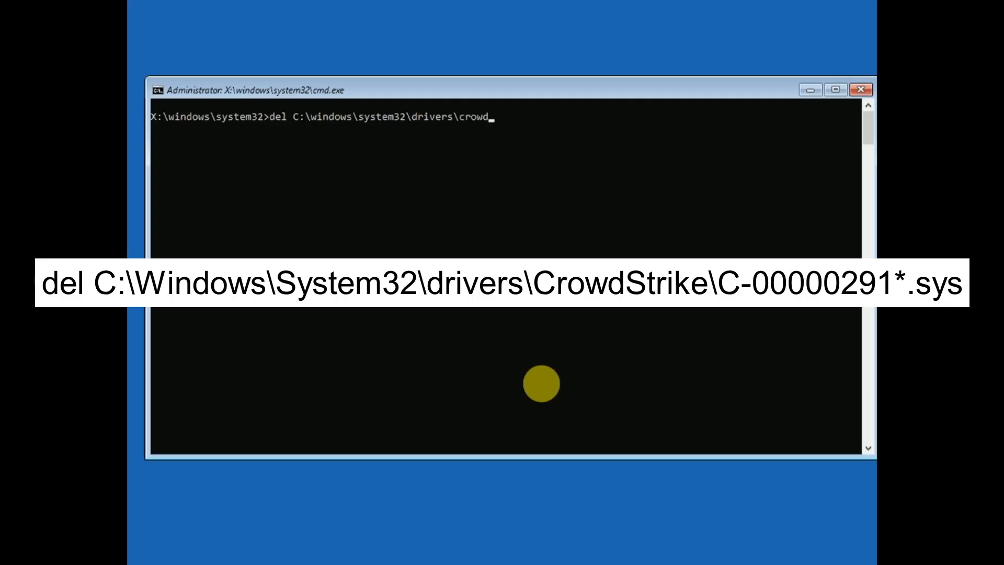
pyautogui.write('St')
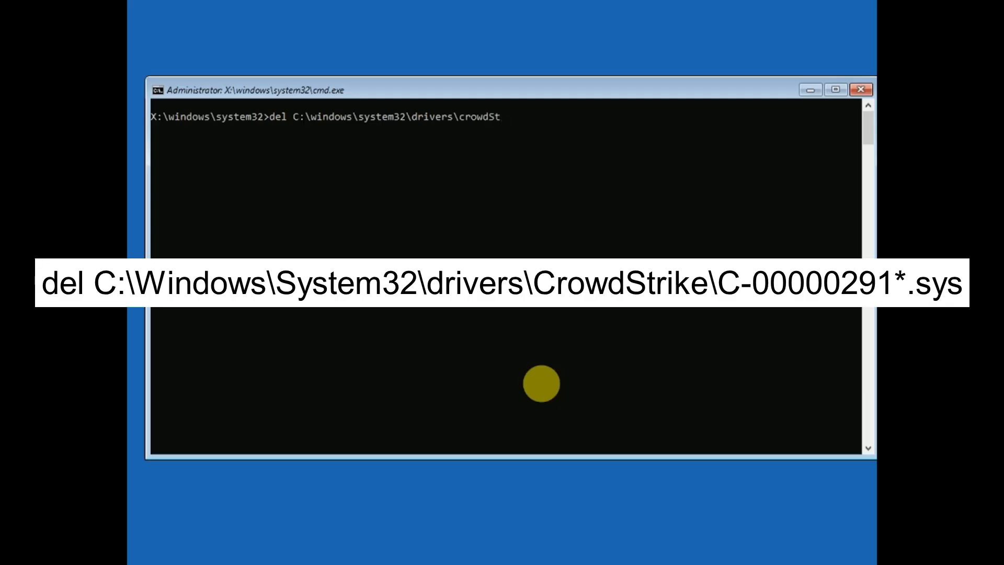
pyautogui.write('rike\\C-')
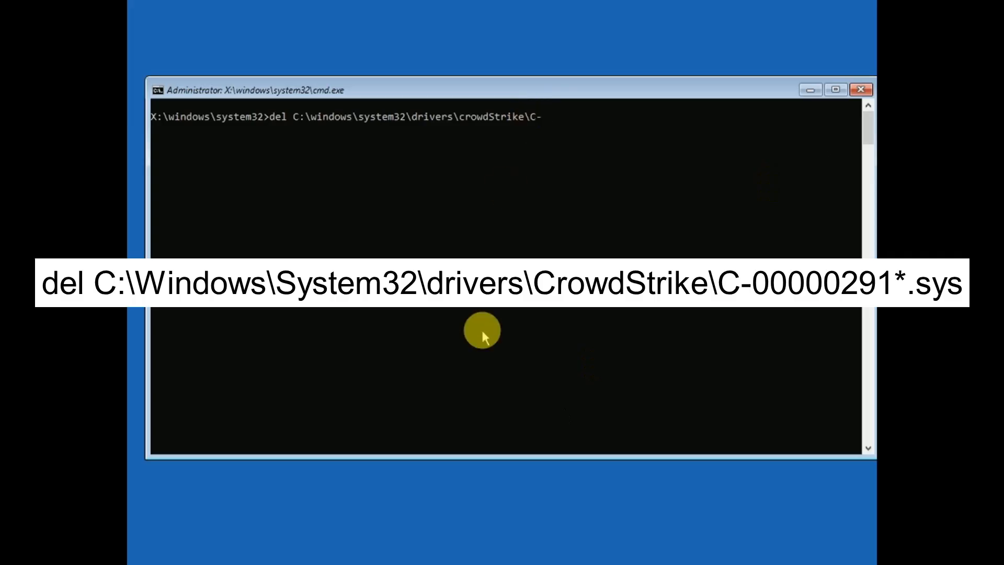
pyautogui.write('00000')
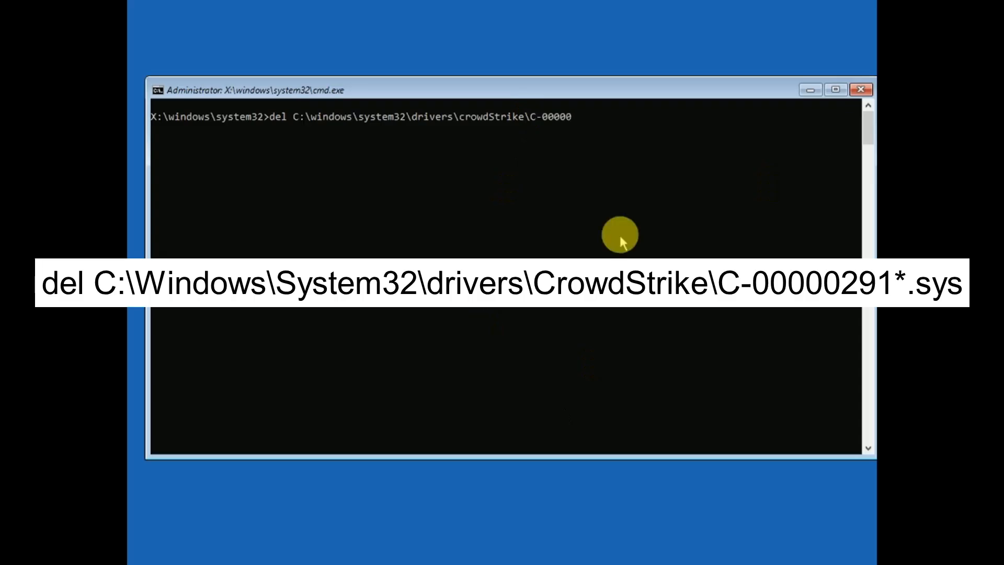
pyautogui.write('29')
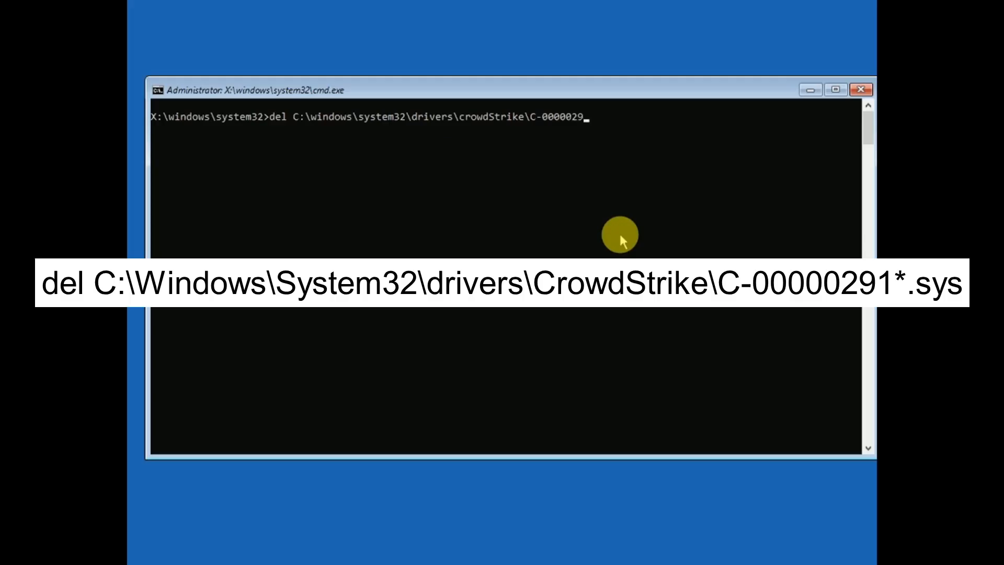
pyautogui.write('1')
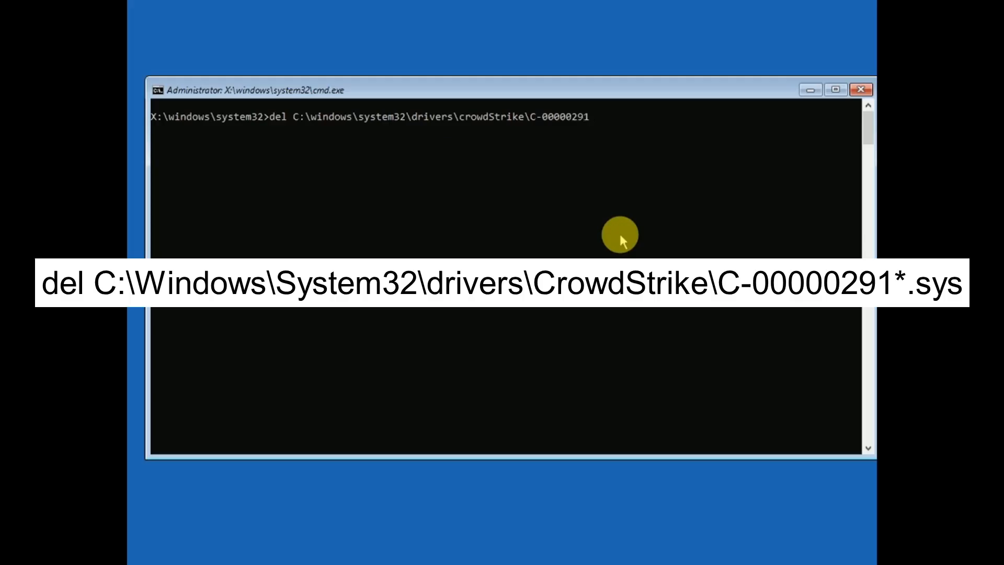
pyautogui.write('*.')
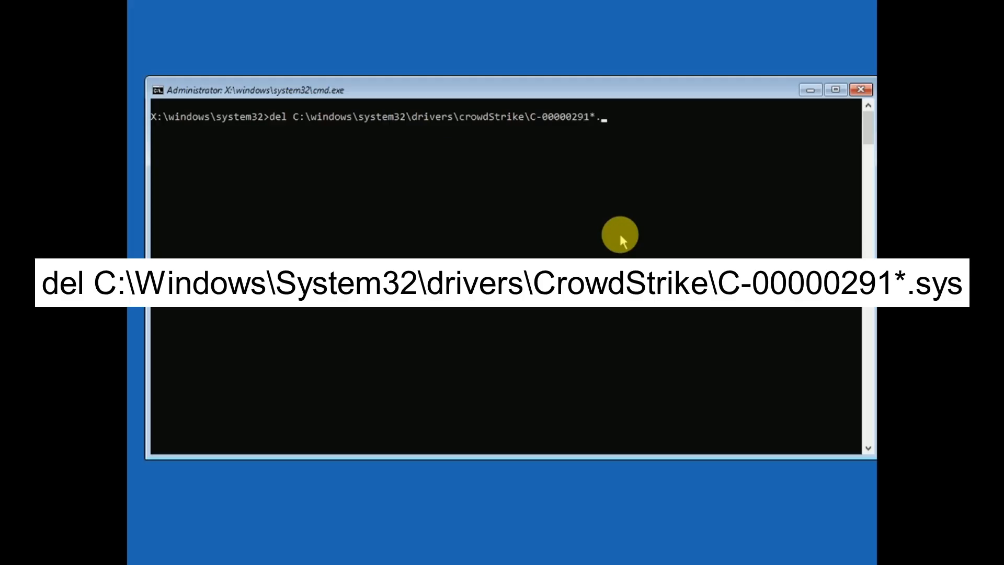
pyautogui.write('sys')
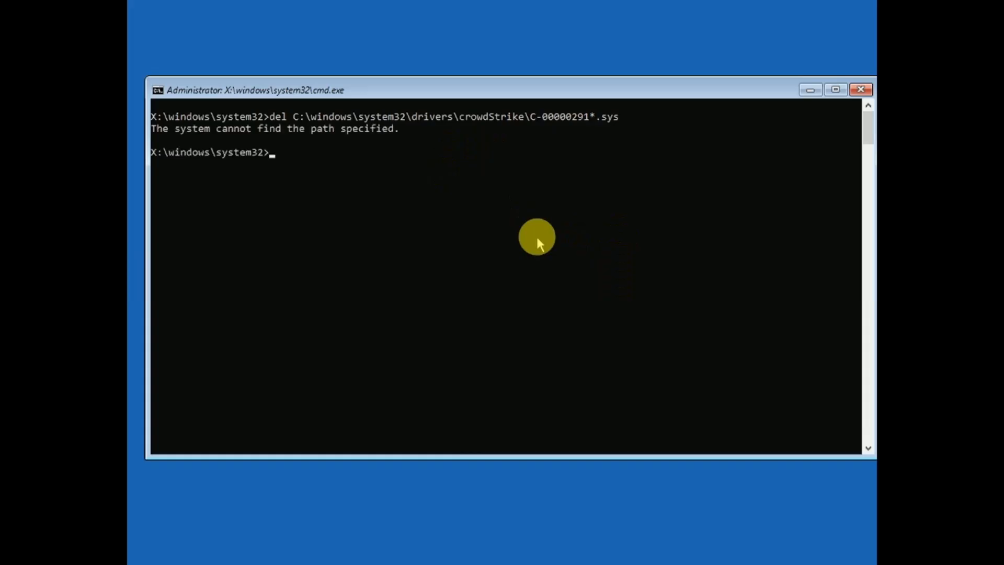
pyautogui.moveTo(669, 203)
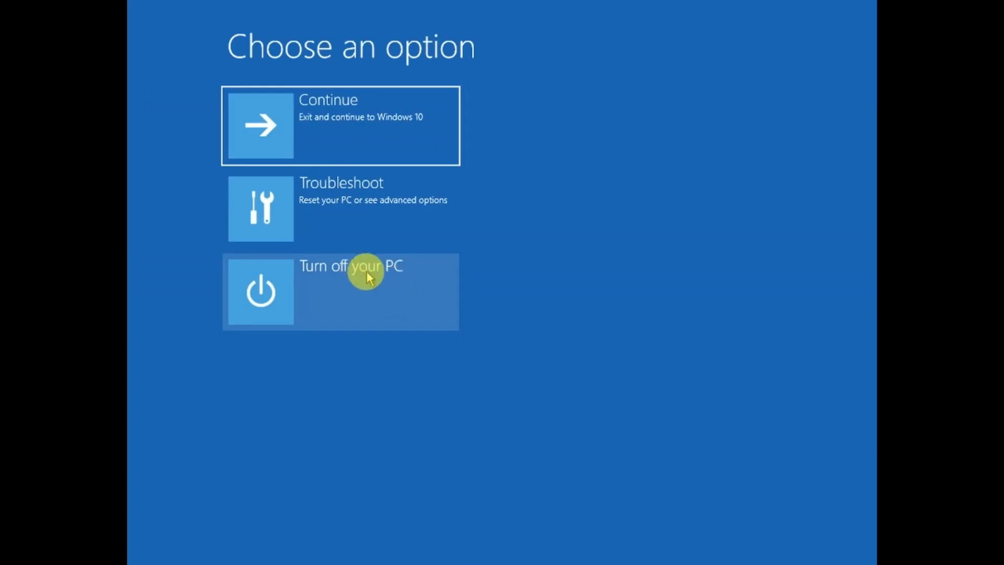
pyautogui.moveTo(339, 213)
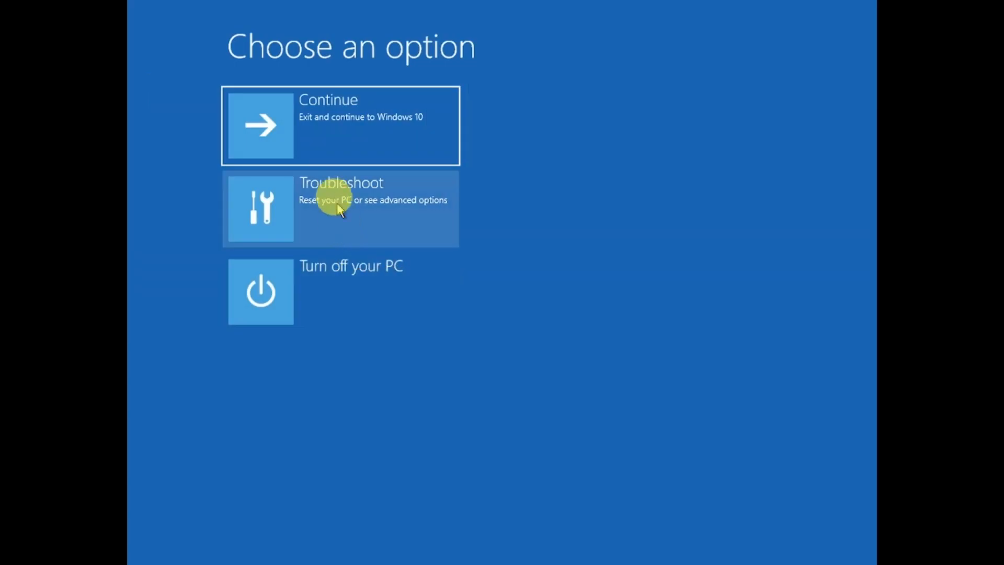
# Return through Troubleshoot to the Advanced options menu after leaving Command Prompt.
pyautogui.click(337, 207)
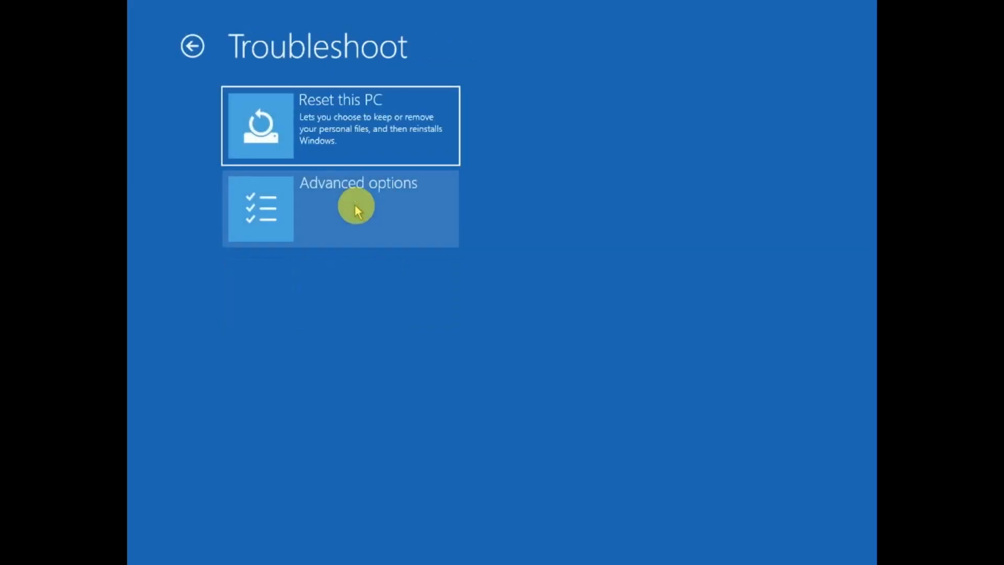
pyautogui.click(356, 207)
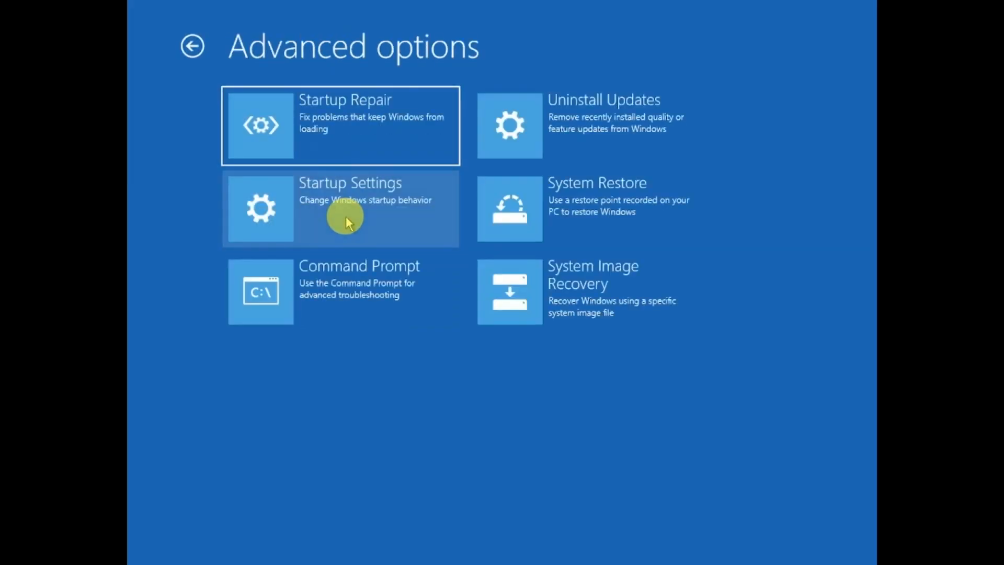
pyautogui.moveTo(628, 217)
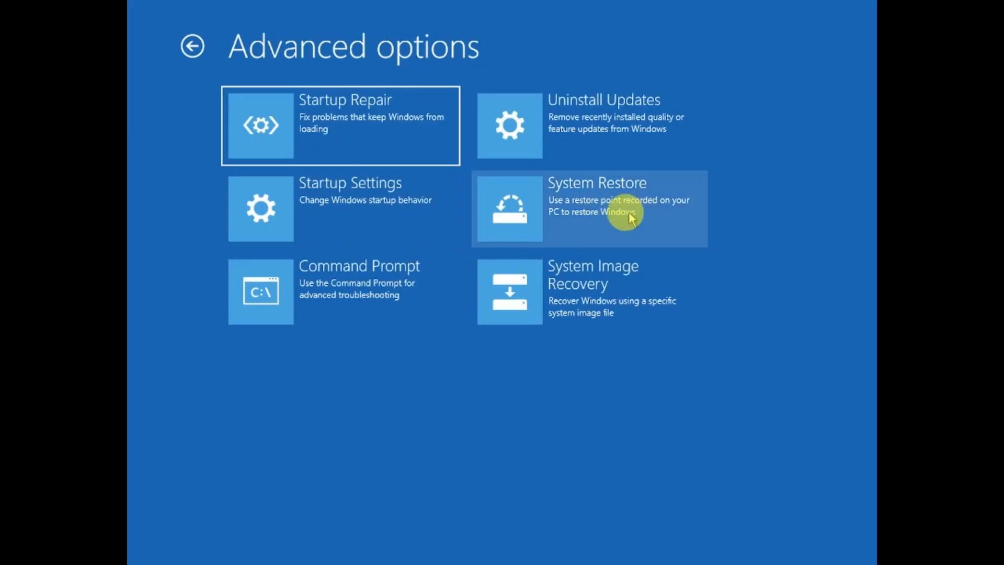
# Start System Restore with the 7/19/2024 restore point, confirming the cannot-be-interrupted warning.
pyautogui.click(597, 207)
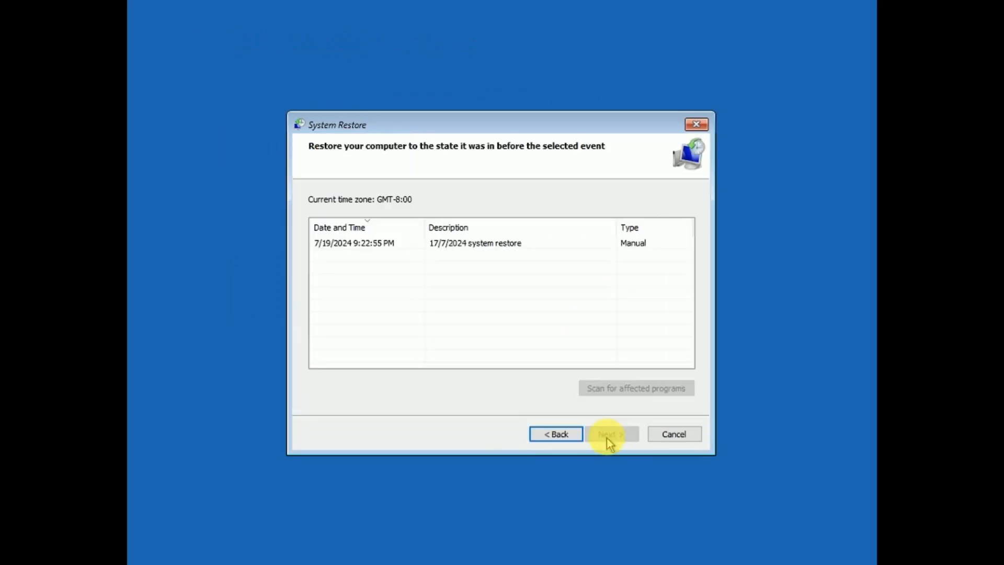
pyautogui.click(474, 243)
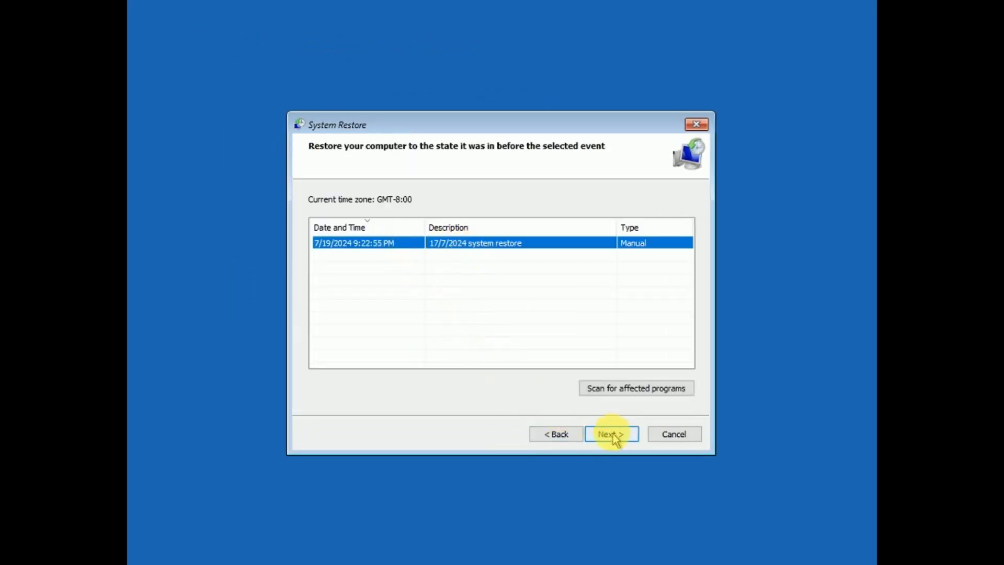
pyautogui.click(612, 433)
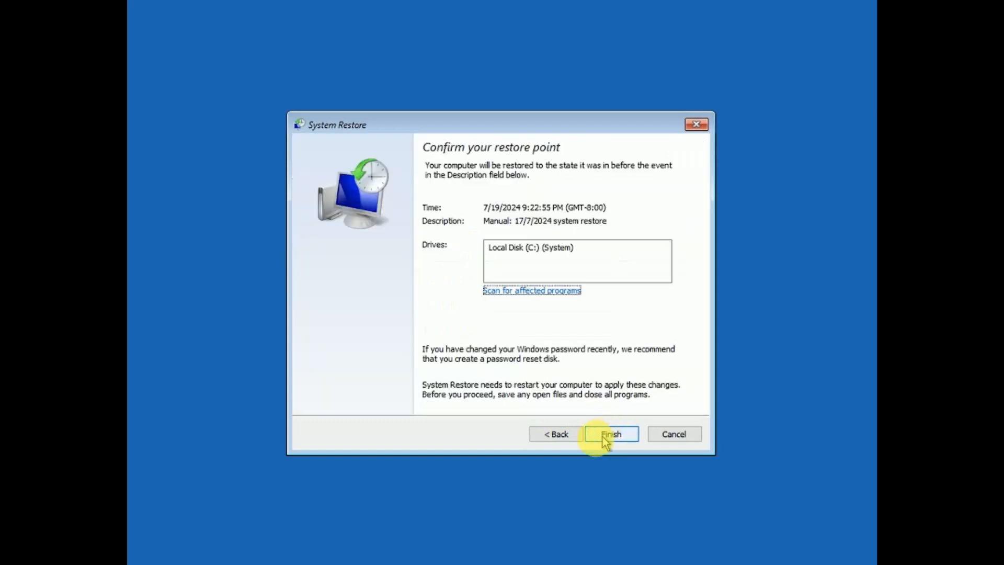
pyautogui.click(611, 434)
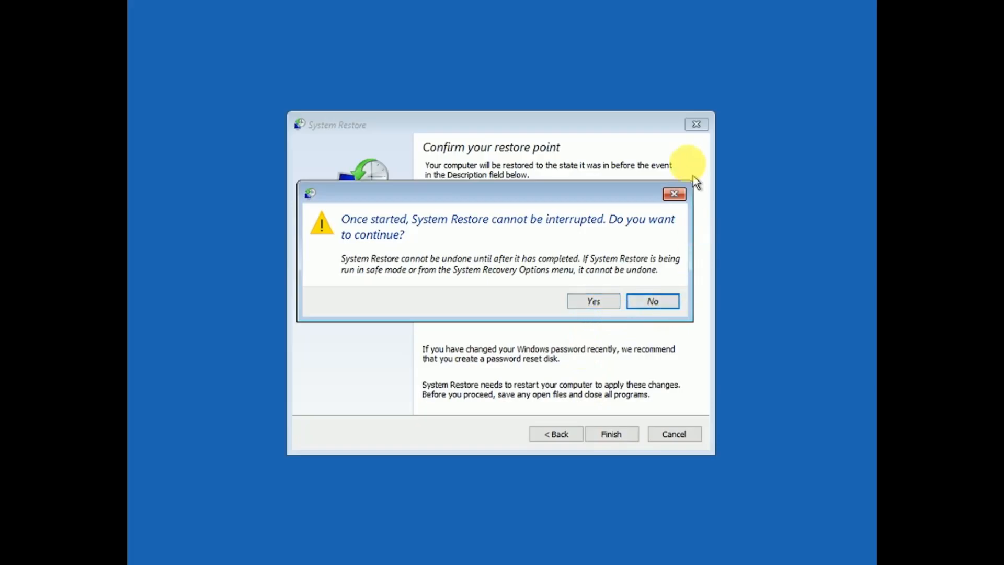
pyautogui.click(653, 301)
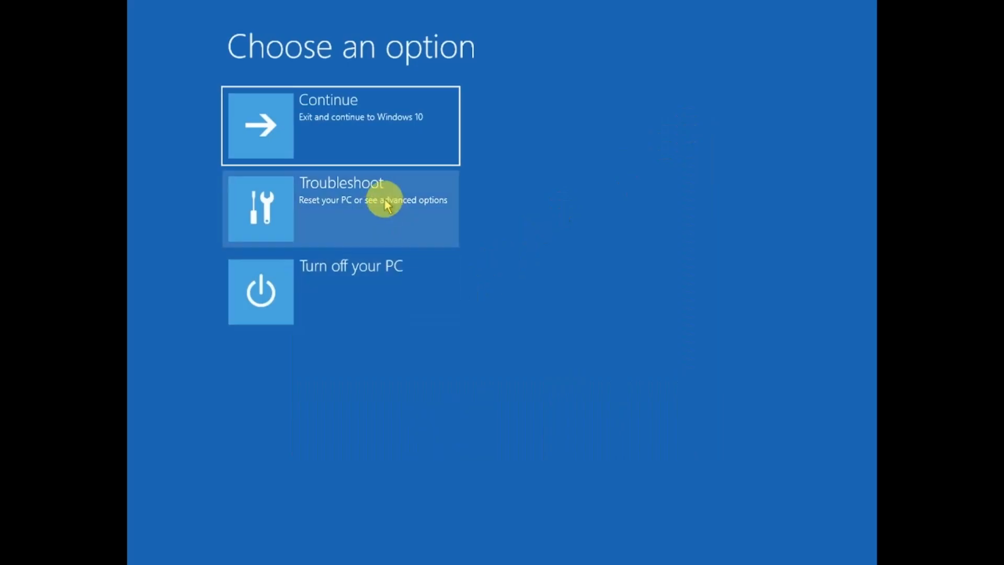
# Reach Uninstall Updates via Troubleshoot and Advanced options, then go back to Advanced options.
pyautogui.click(385, 207)
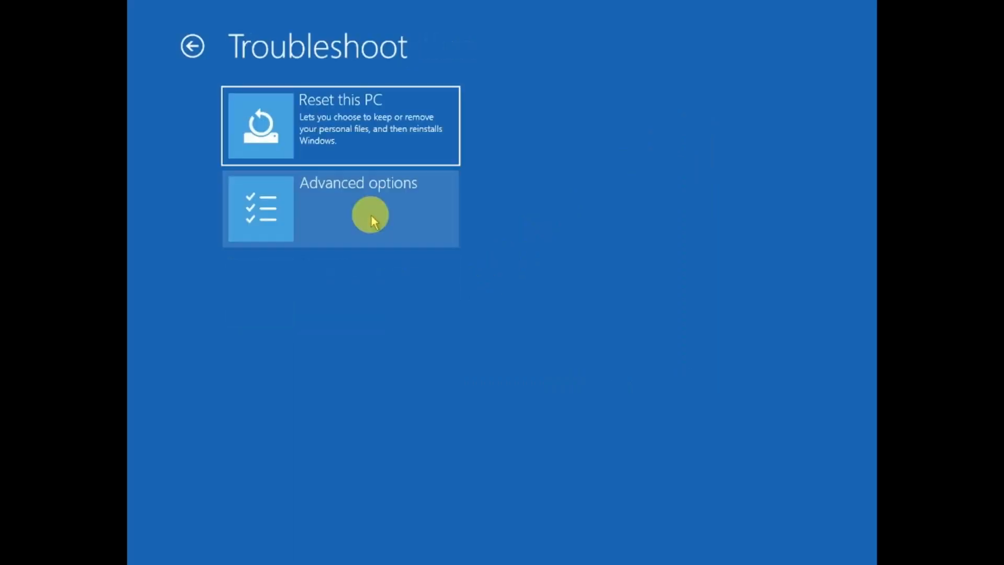
pyautogui.click(370, 216)
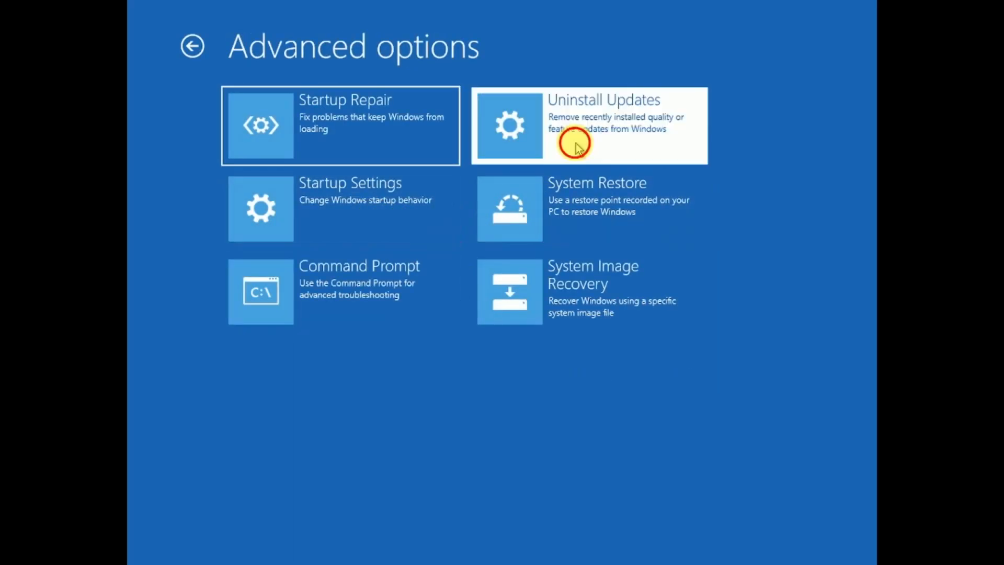
pyautogui.click(577, 142)
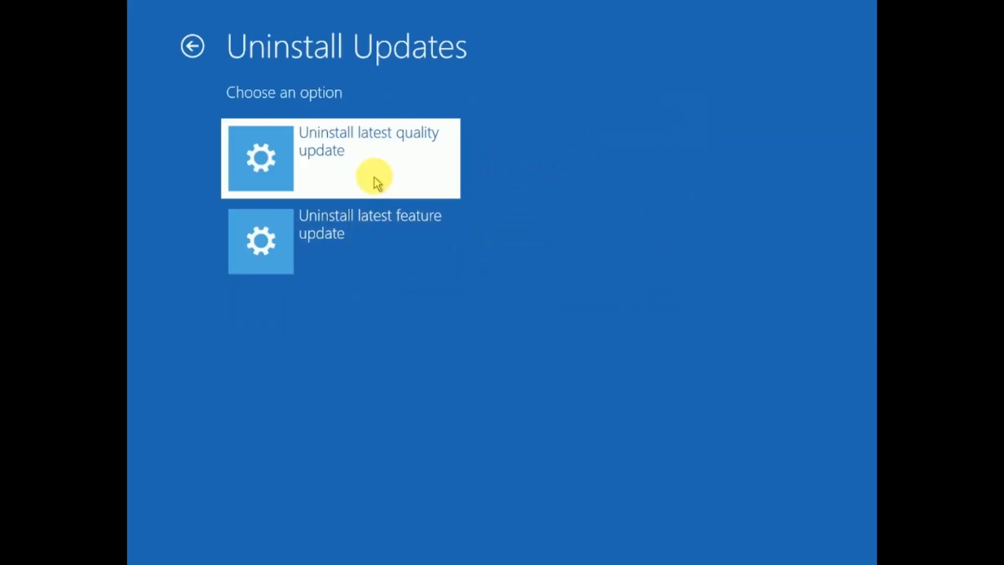
pyautogui.click(375, 157)
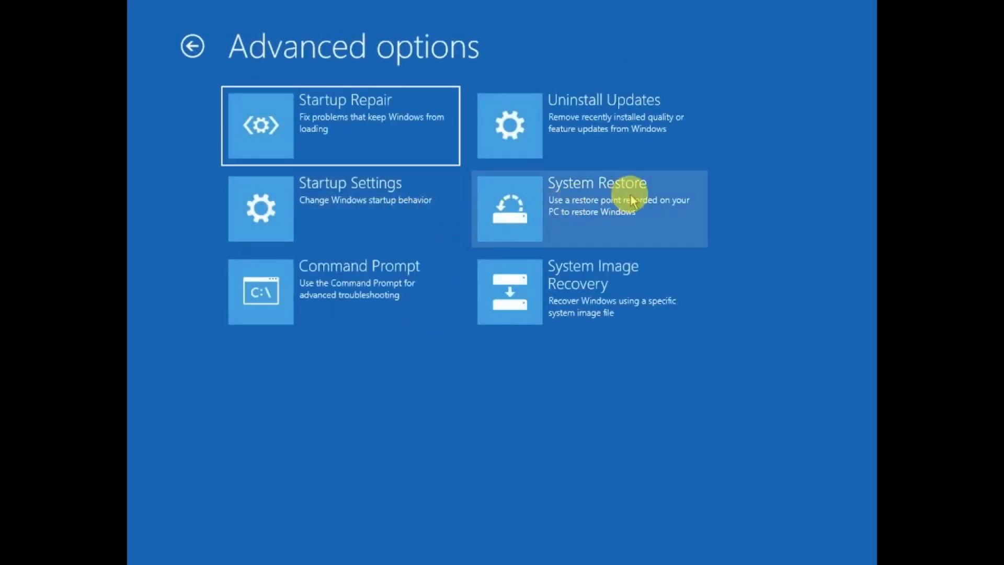
# Choose Uninstall latest feature update, then cancel back to the Choose an option screen.
pyautogui.click(604, 115)
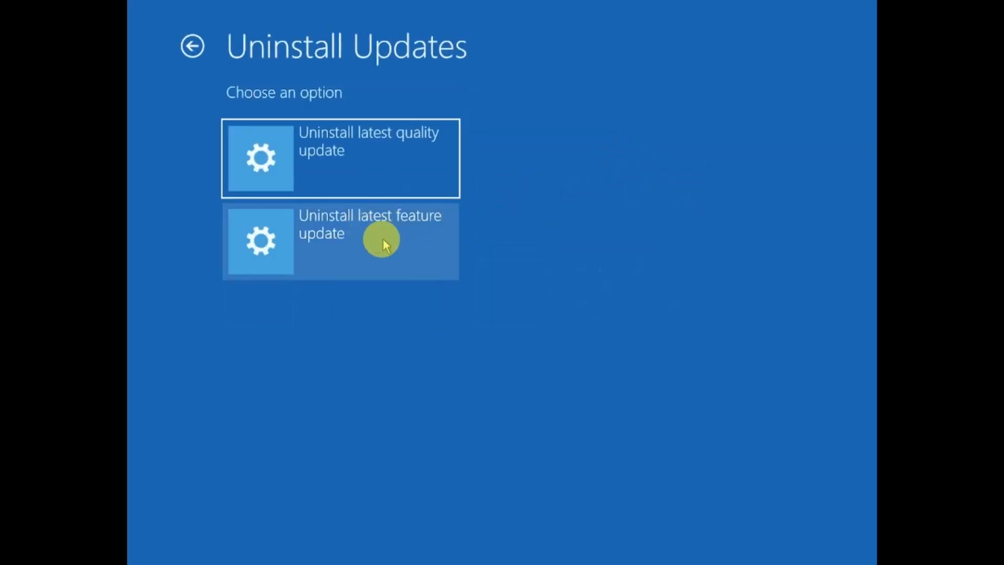
pyautogui.click(380, 241)
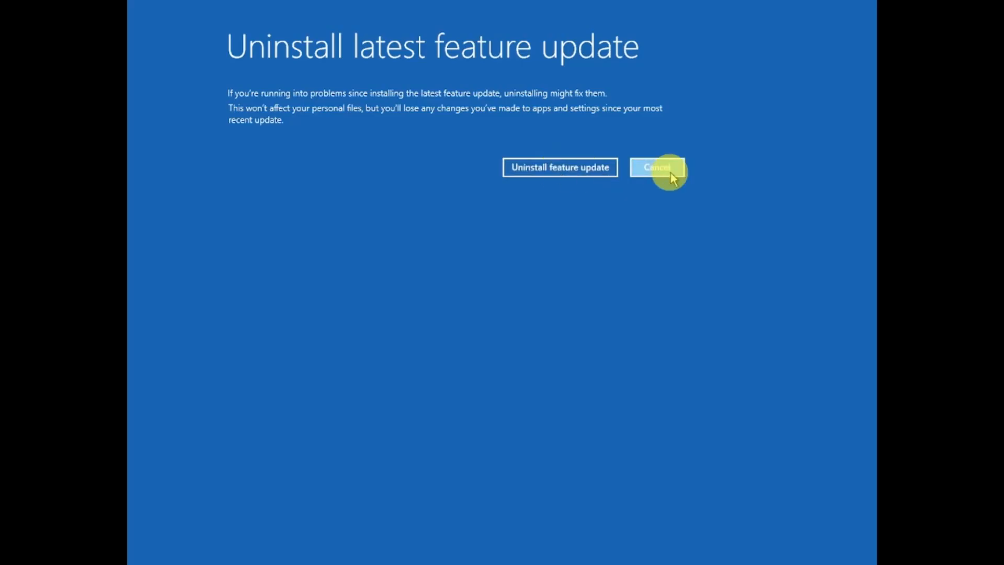
pyautogui.click(658, 168)
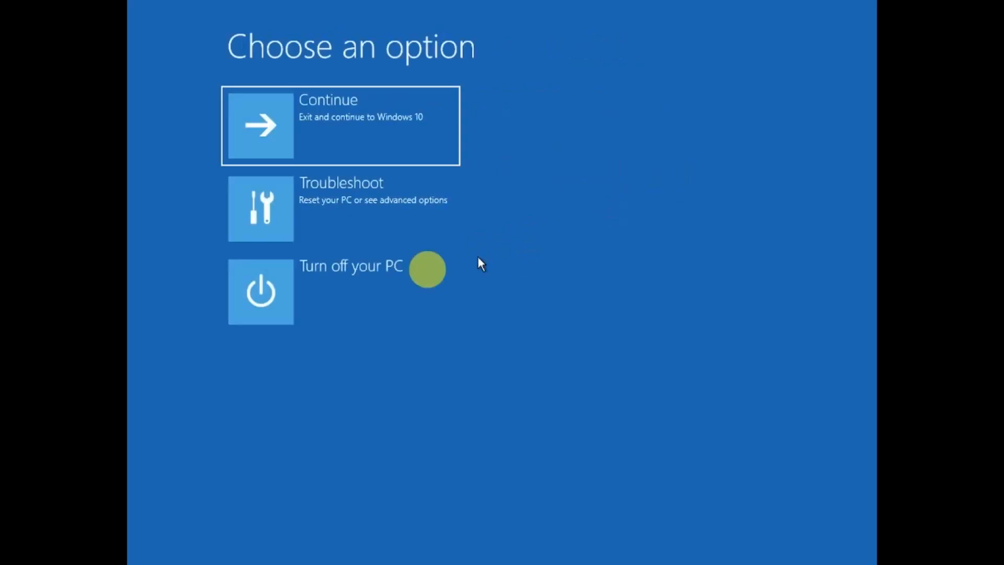
pyautogui.moveTo(416, 287)
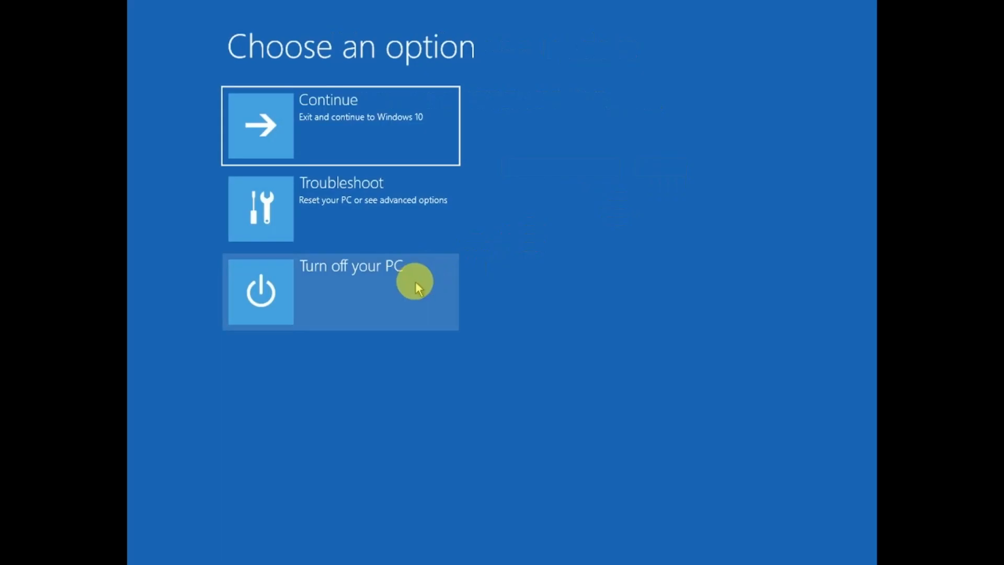